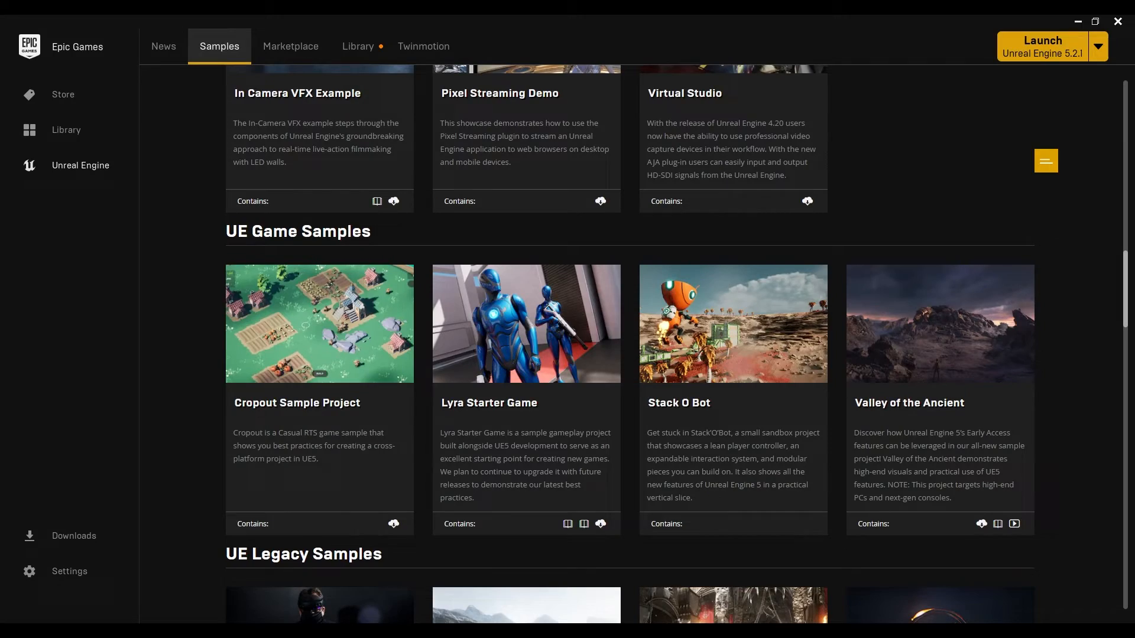
mouse_move(485, 364)
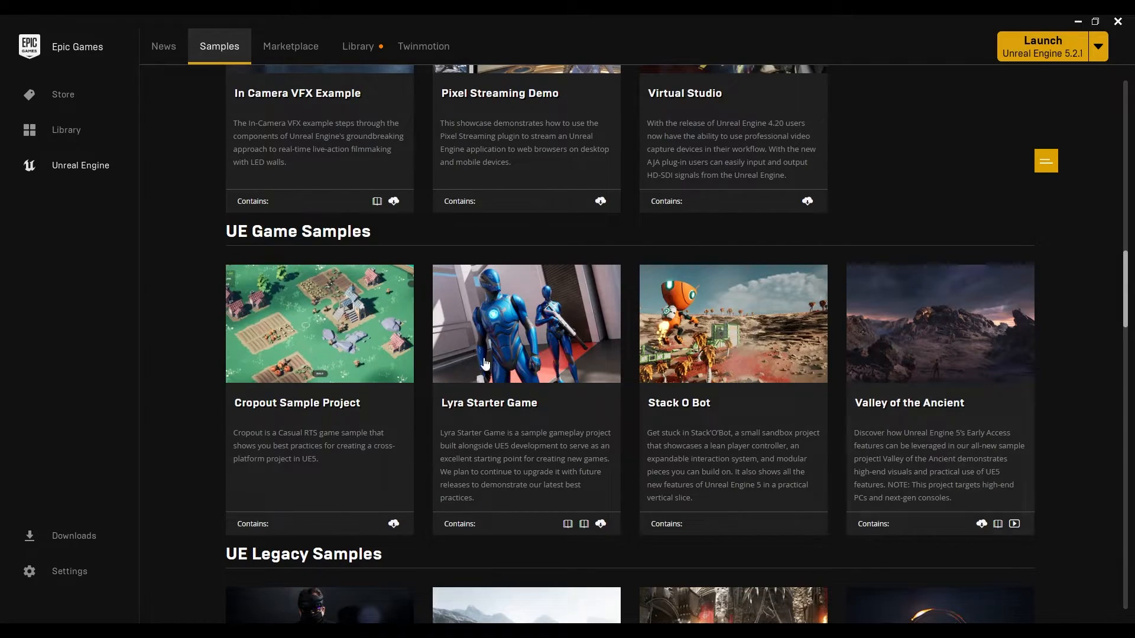
mouse_move(308, 345)
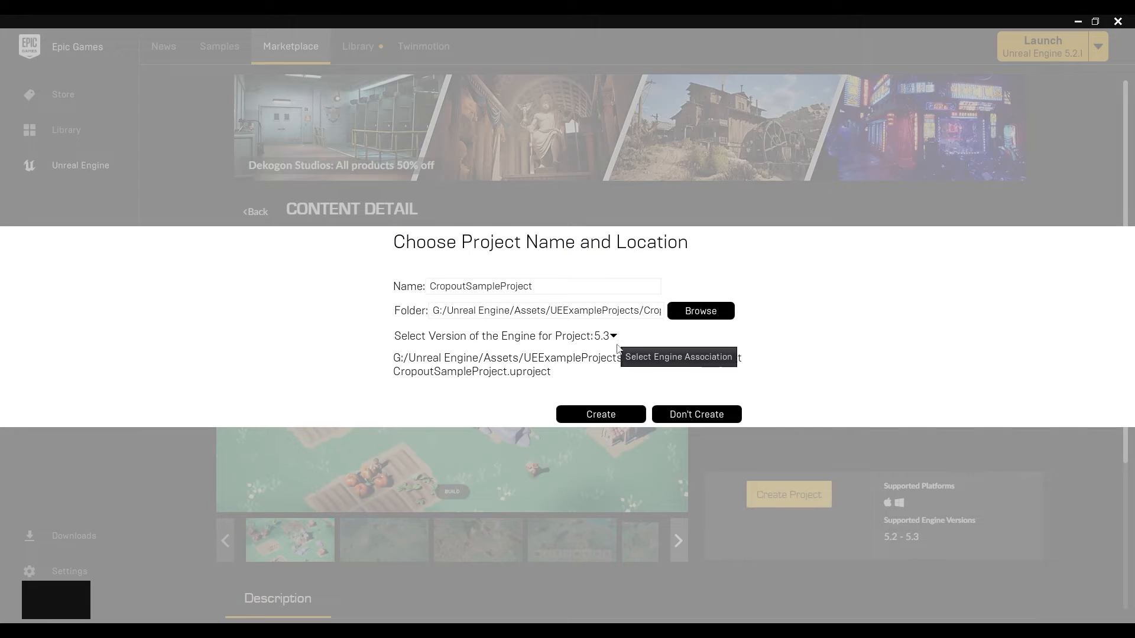
Create the Cropout Sample Project on engine version 5.3.
click(599, 414)
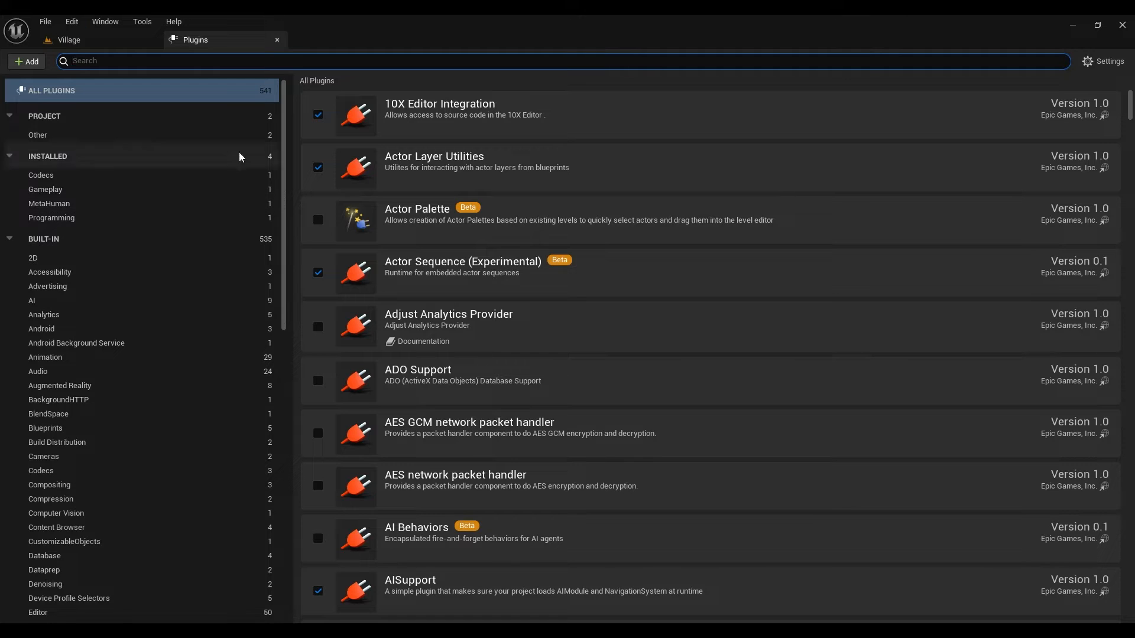
Search the plugins list for 'pcg' and restart the editor to apply plugin changes.
text(pcg)
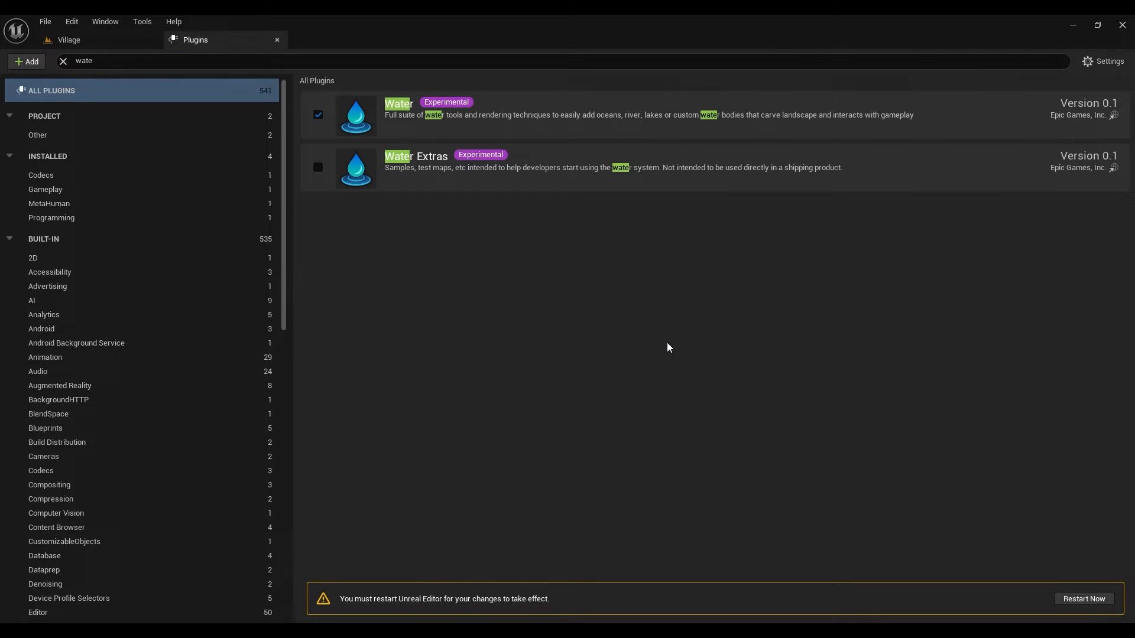
click(44, 21)
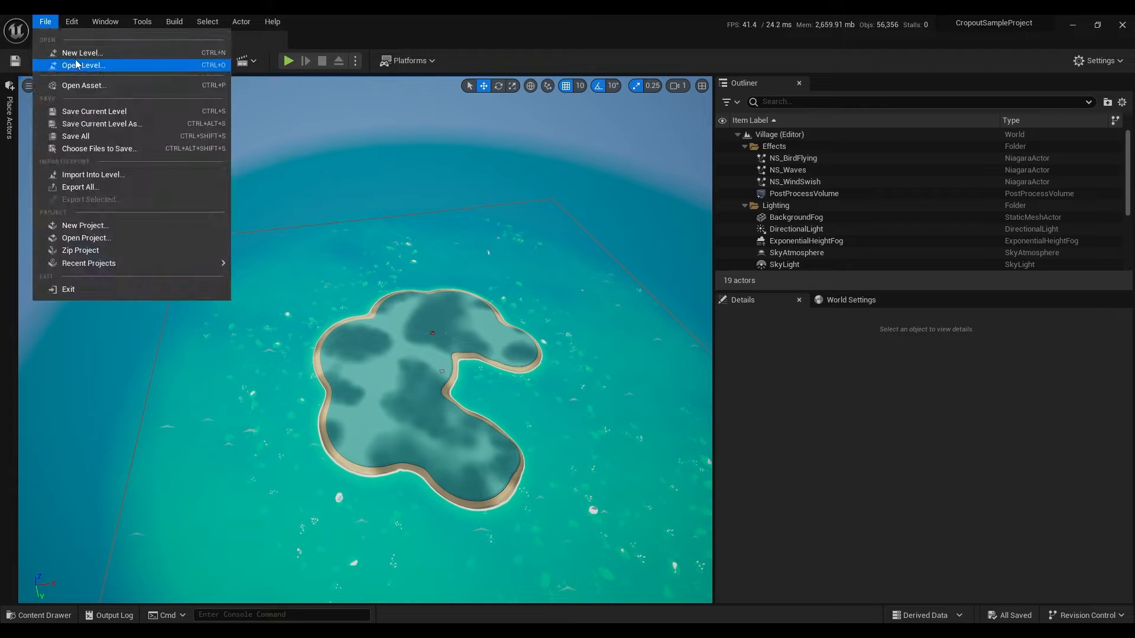
Create a new level, reset WaterBodyOcean's location to the origin, and select WaterZone.
click(105, 21)
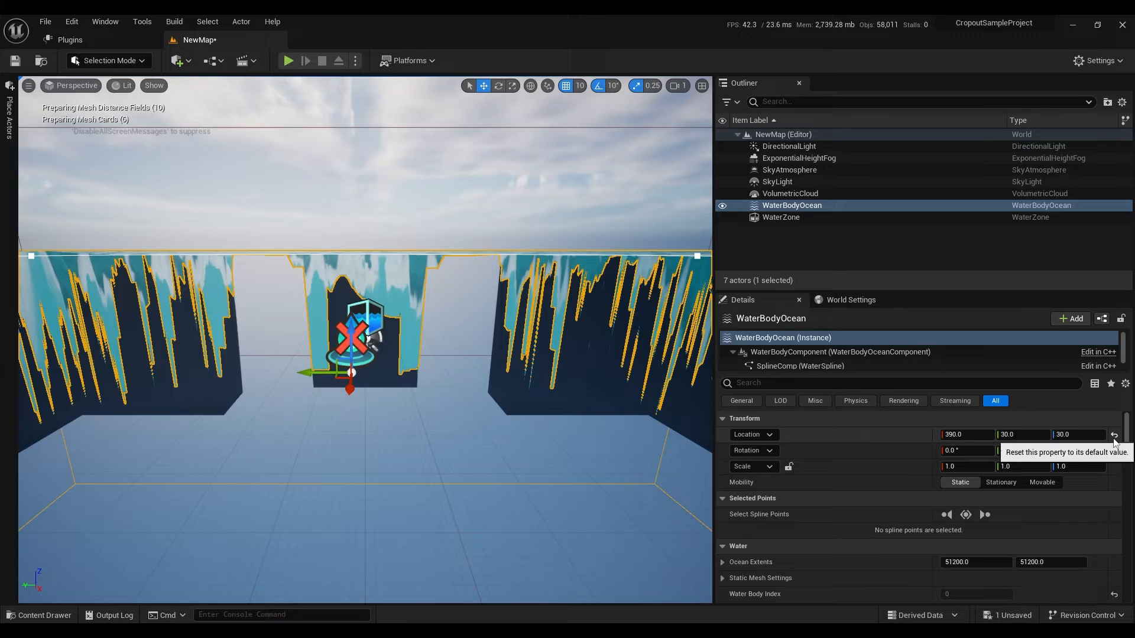
click(1115, 435)
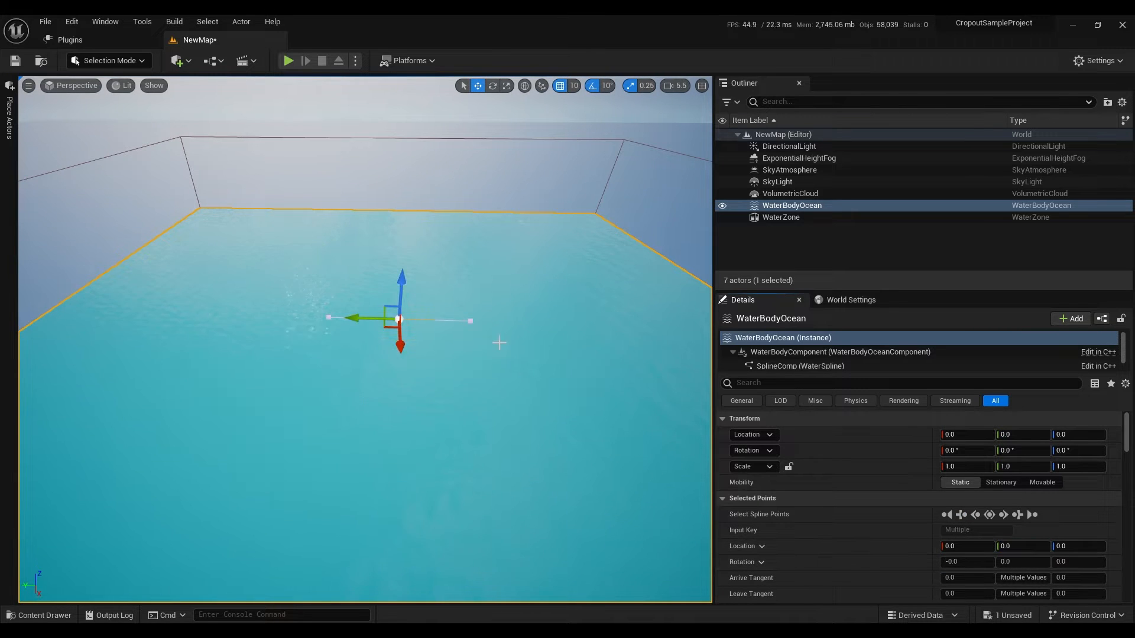
click(781, 217)
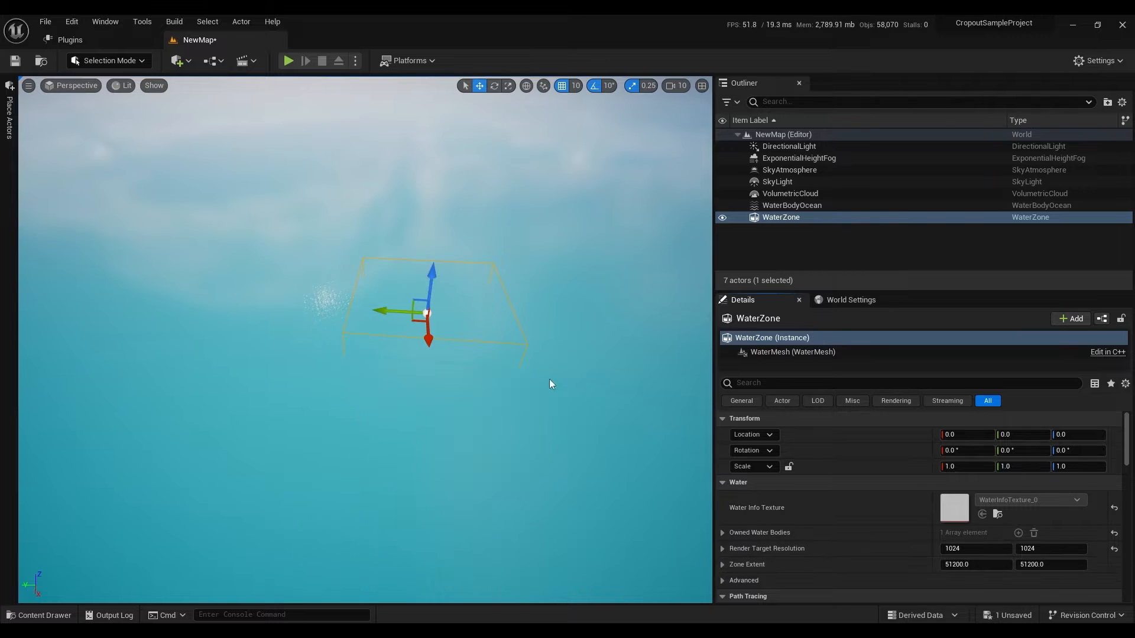
Browse the Content Drawer to IslandGenerator Content and open the Spawner folder.
click(39, 616)
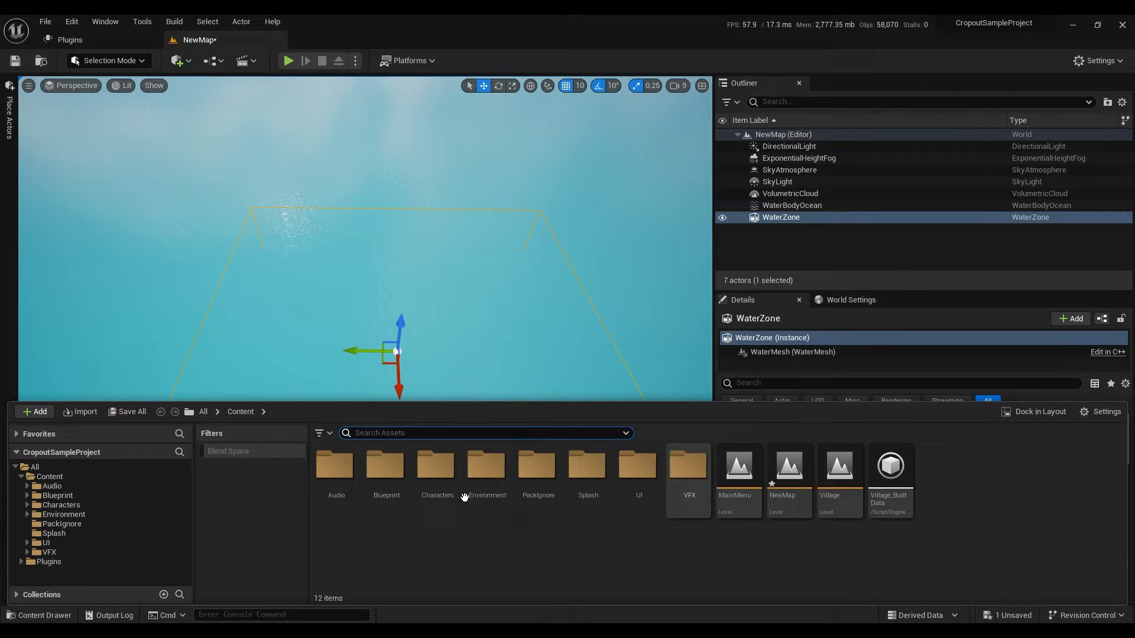
click(1106, 412)
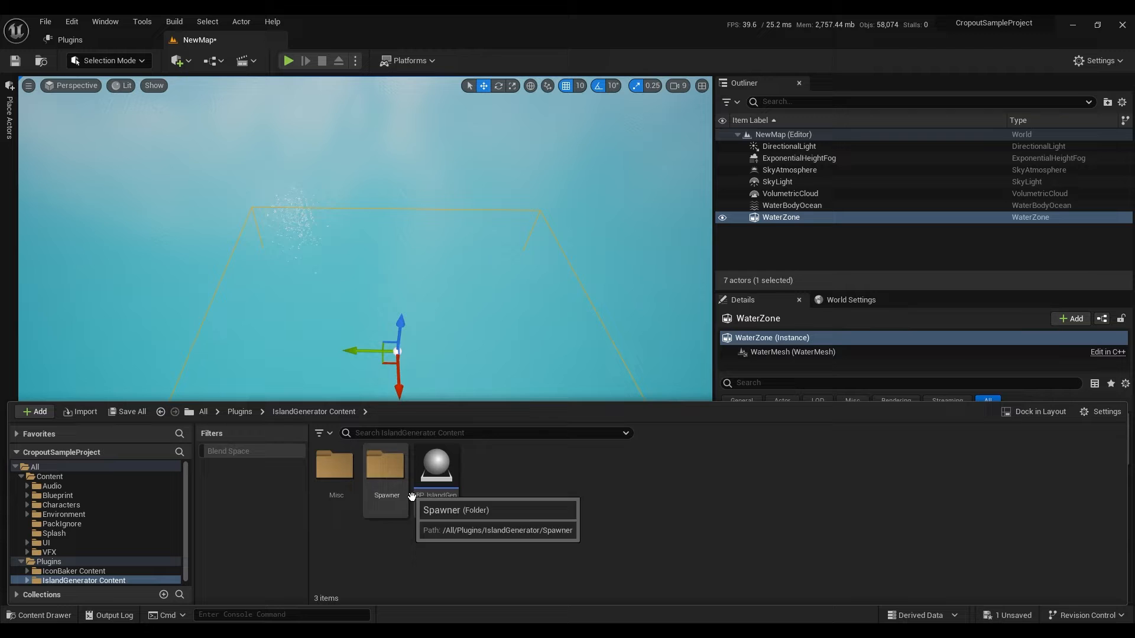
double_click(435, 464)
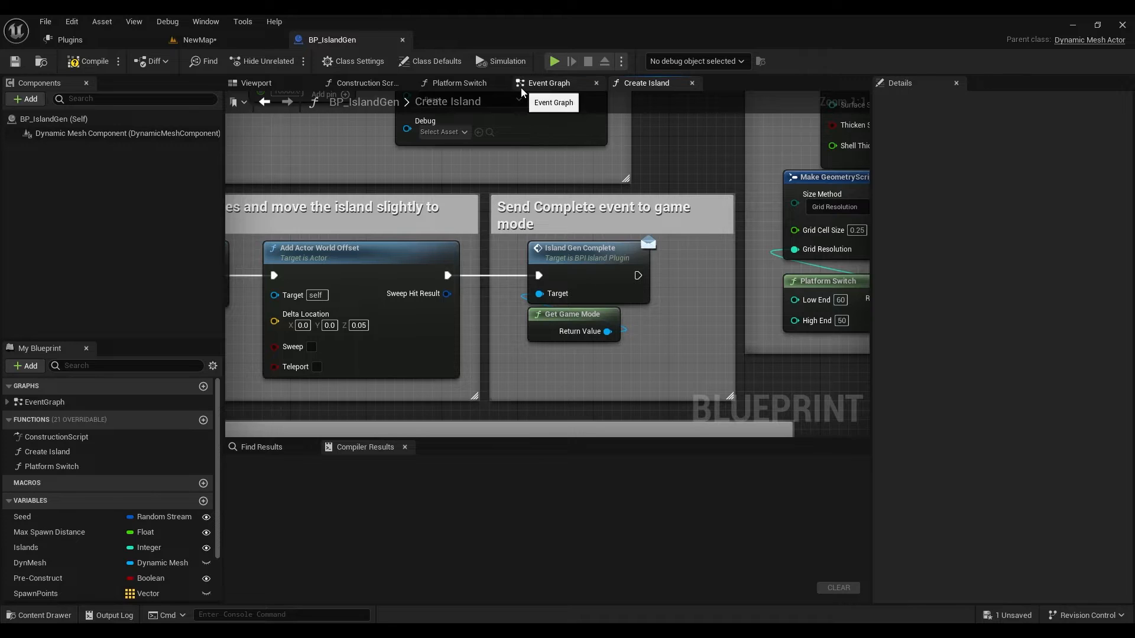
mouse_move(571, 257)
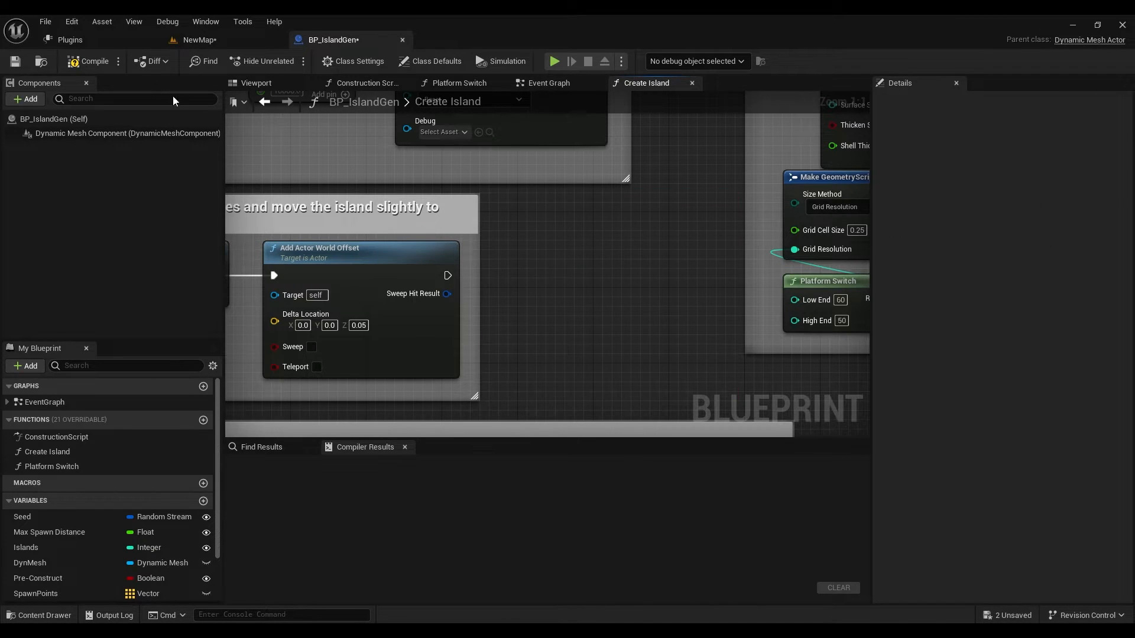
Add a Box Collision component to BP_IslandGen with extent 10000, 10000, 5000.
click(25, 99)
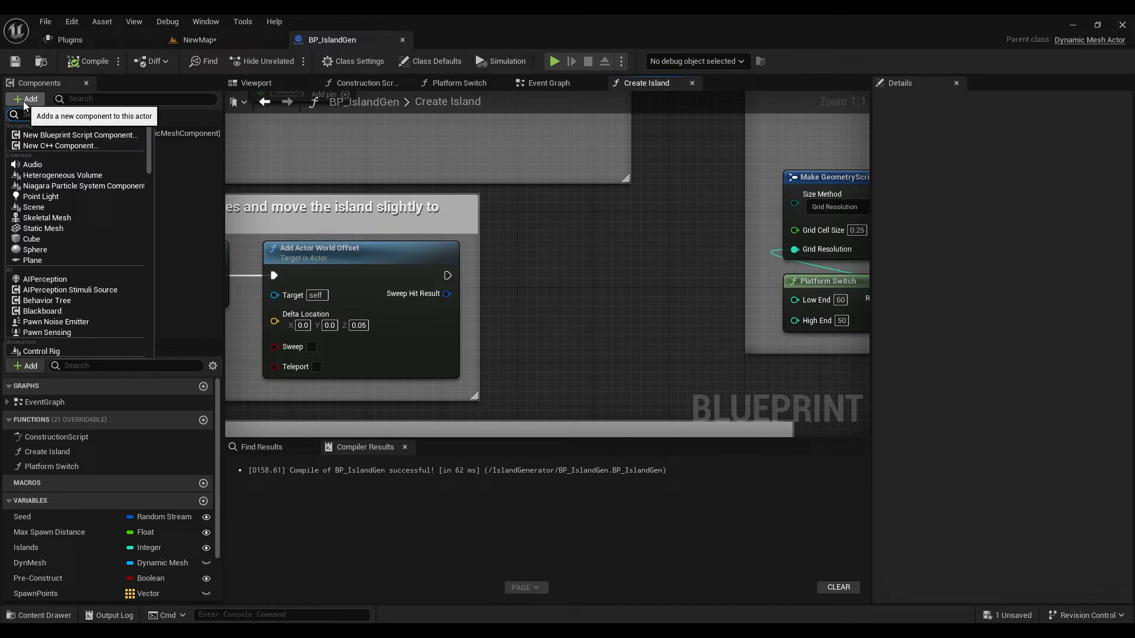
text(coll)
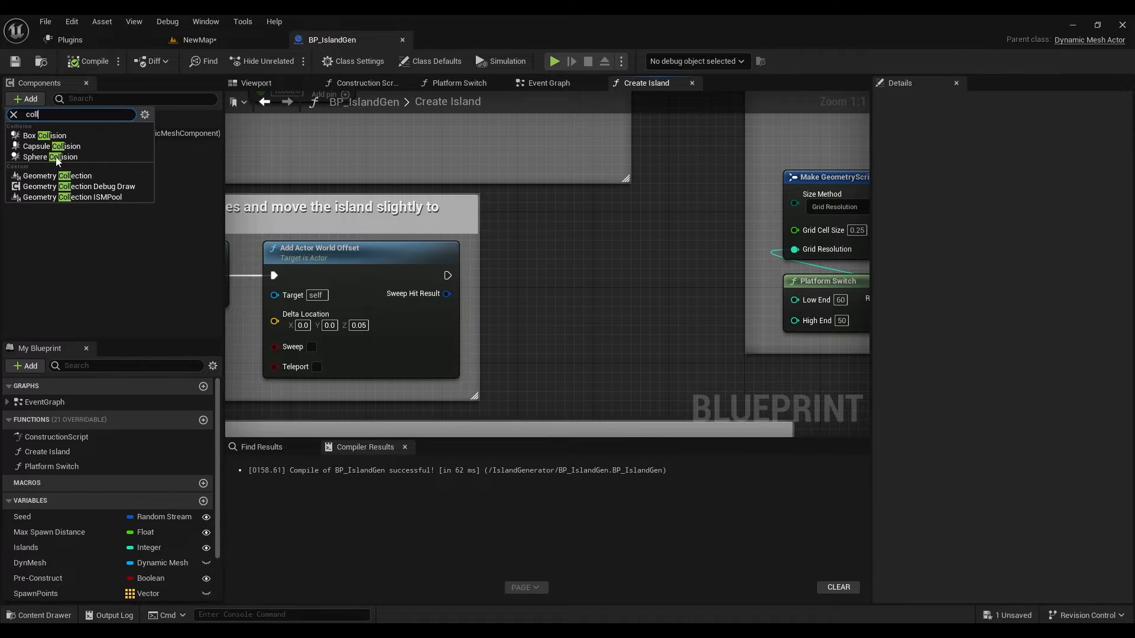
click(36, 136)
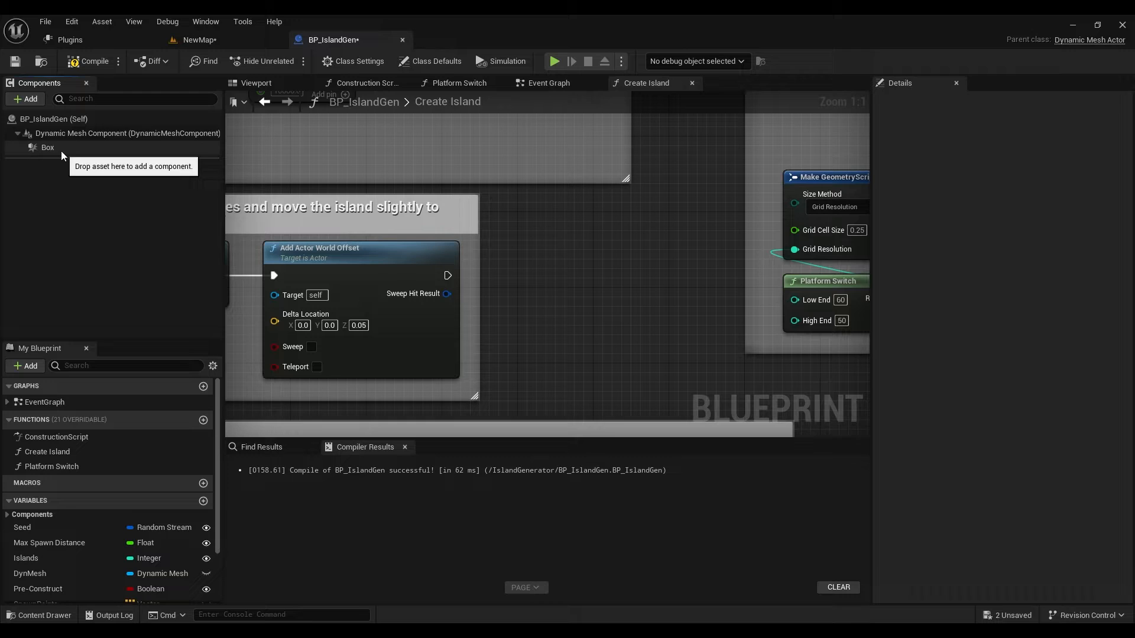
click(48, 148)
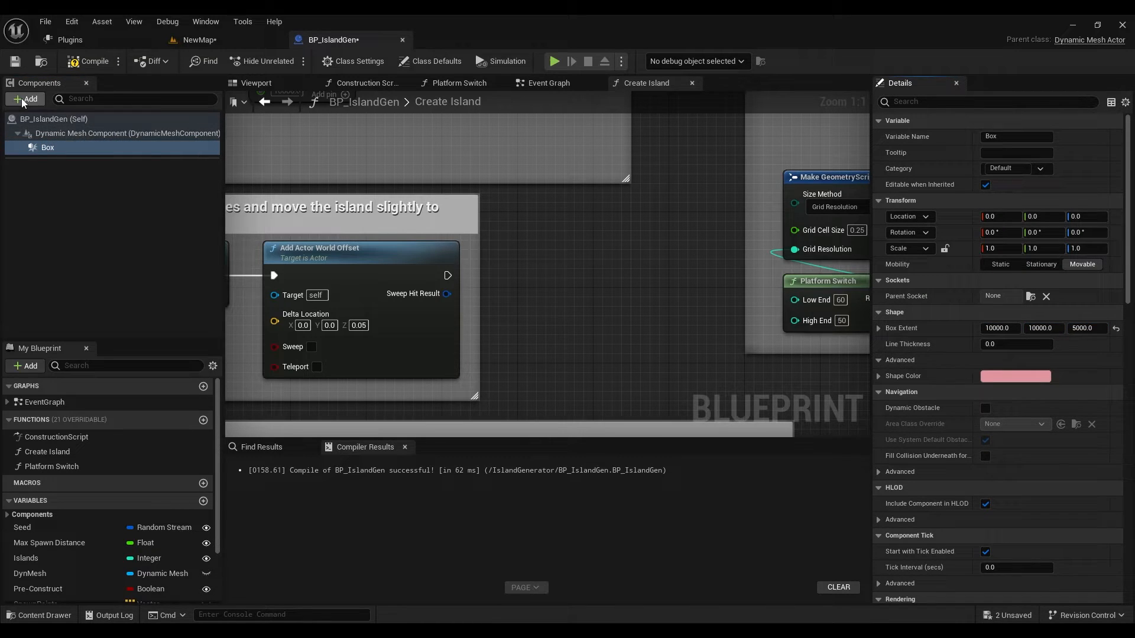
text(pcg)
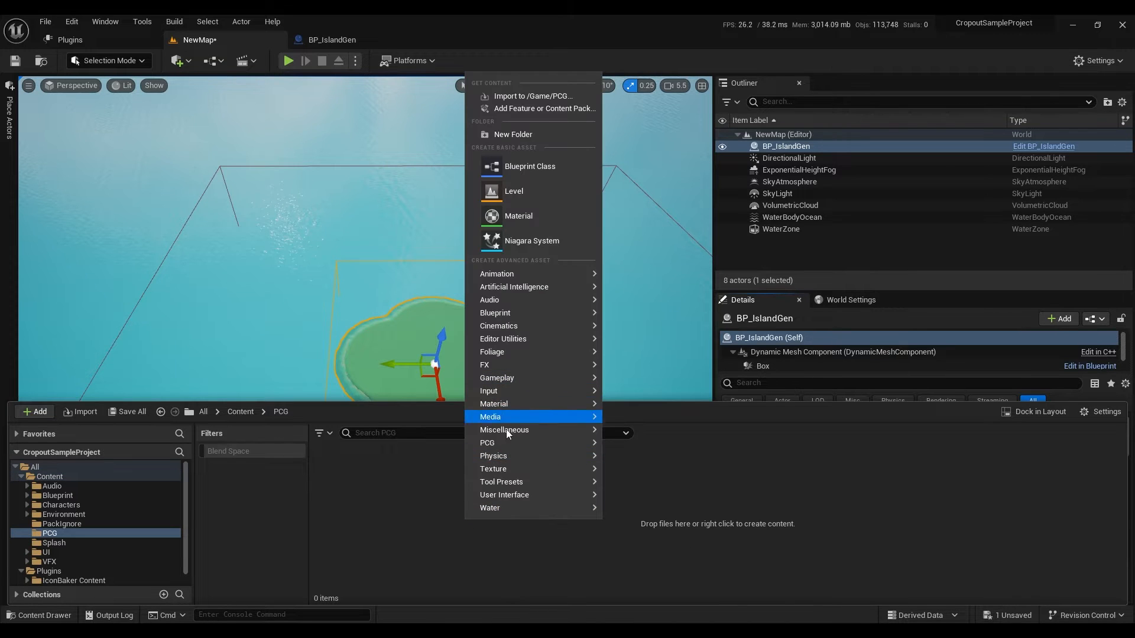
Create the PCG_Island_Biomes graph and add a World Ray Hit Query node.
click(487, 442)
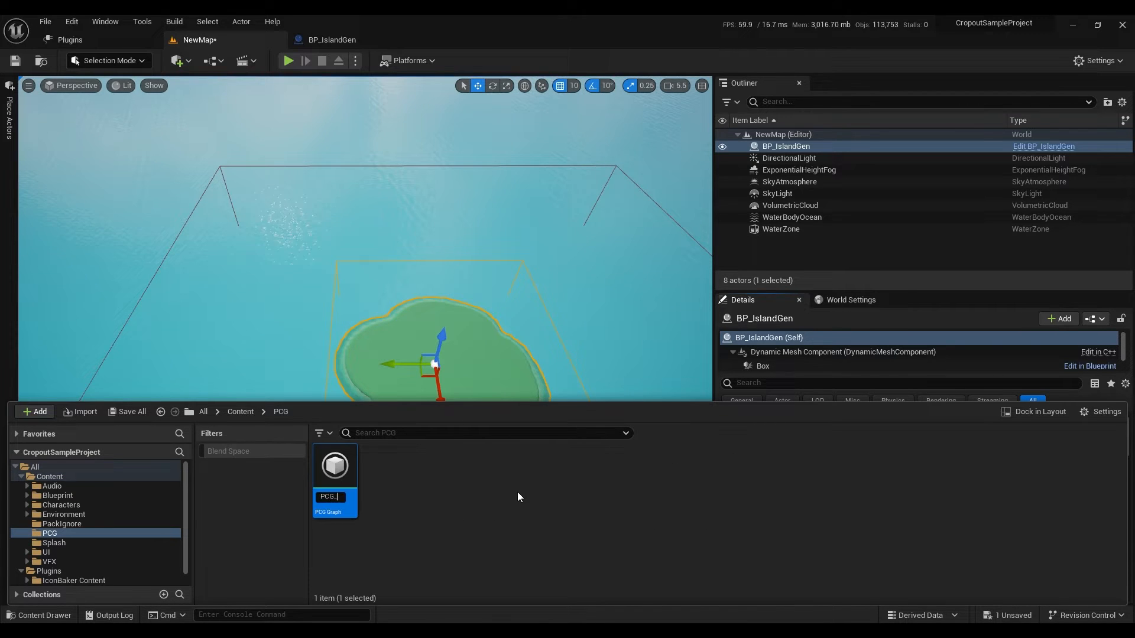
text(PCG_Island_Biomes)
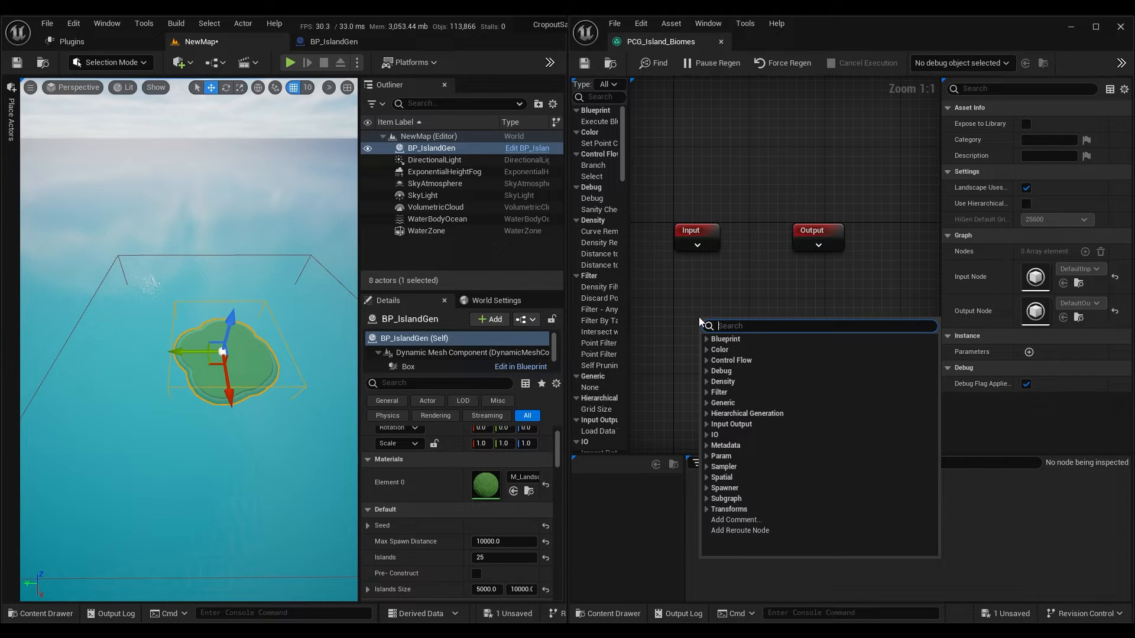
click(738, 325)
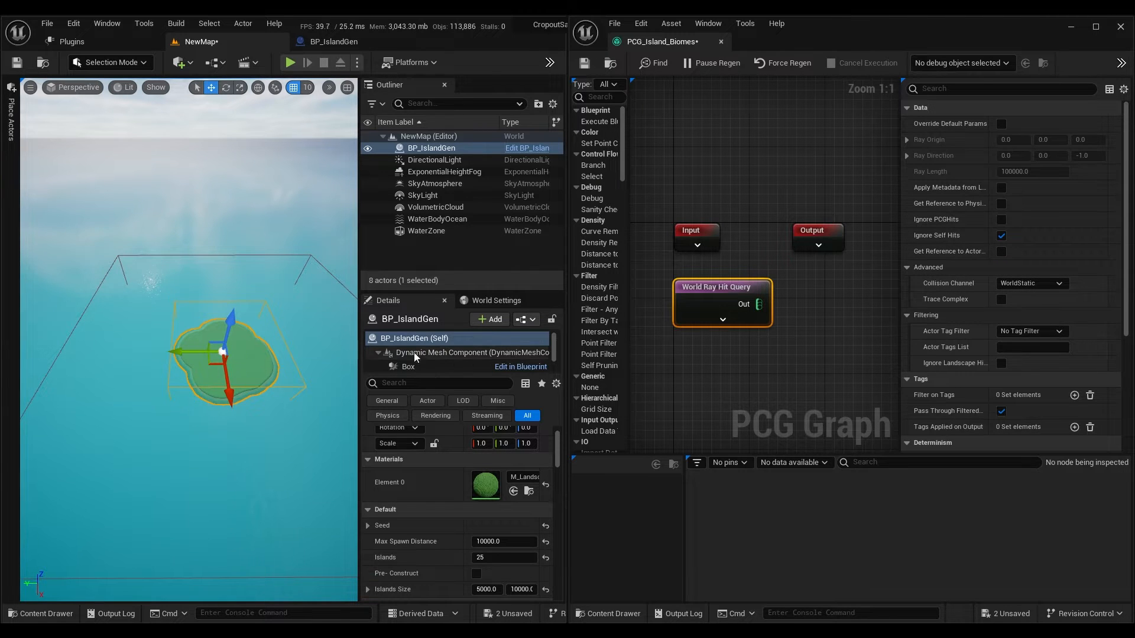
Expand the island's Collision Presets and add a Surface Sampler after the ray query.
click(471, 352)
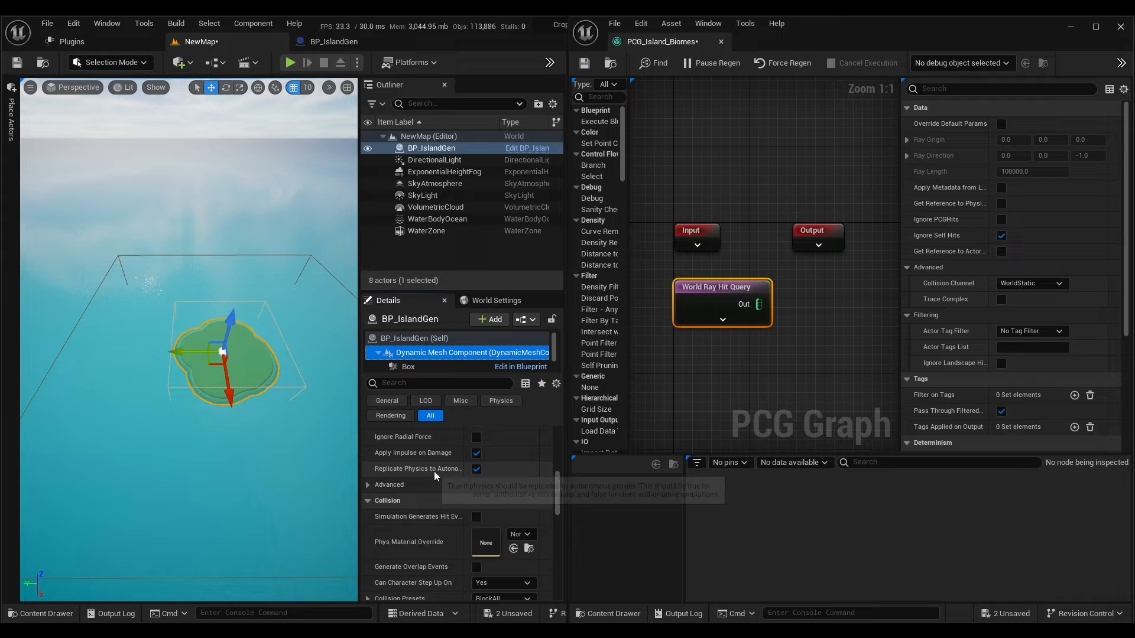
scroll(down, 3)
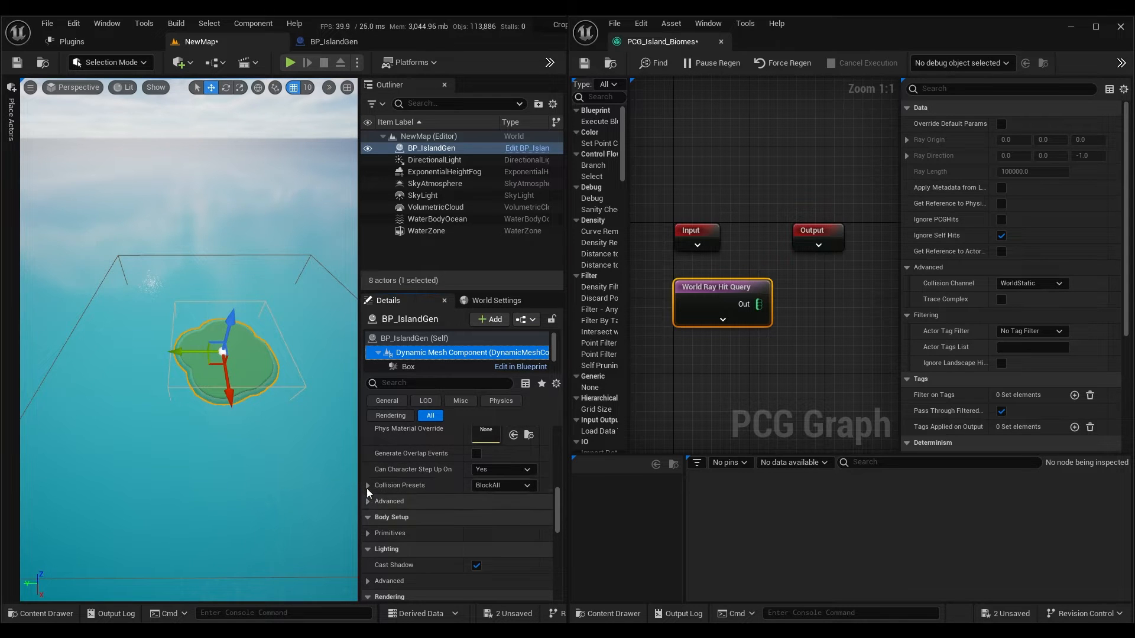
click(367, 485)
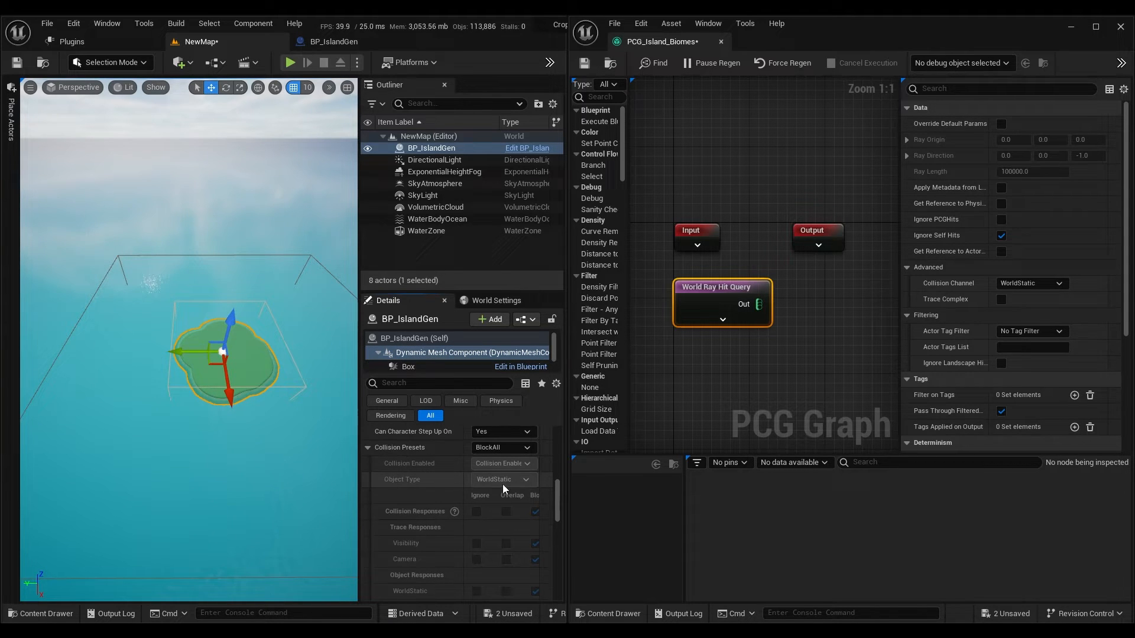
text(sampl)
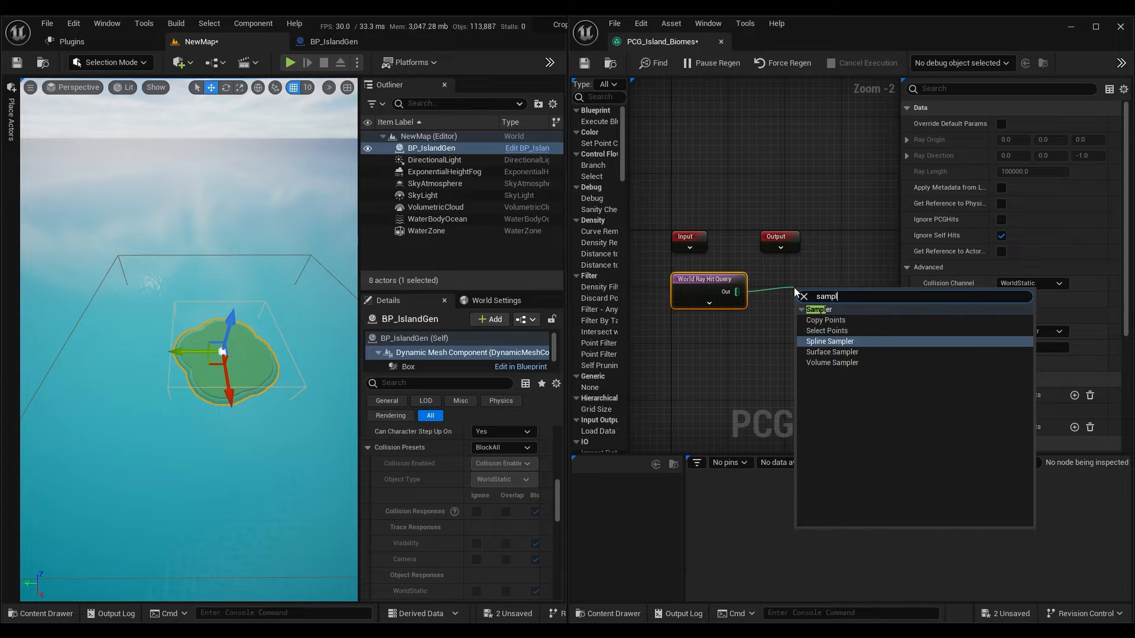
click(831, 352)
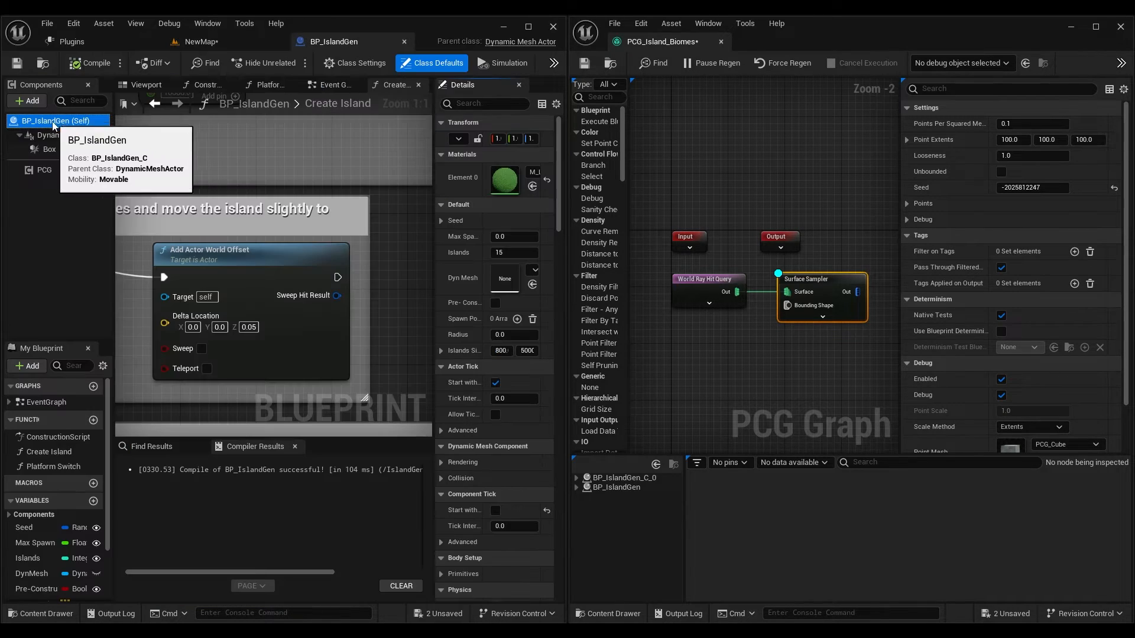
Add an Actor Tags entry named 'Island' in BP_IslandGen's Class Defaults.
text(tag)
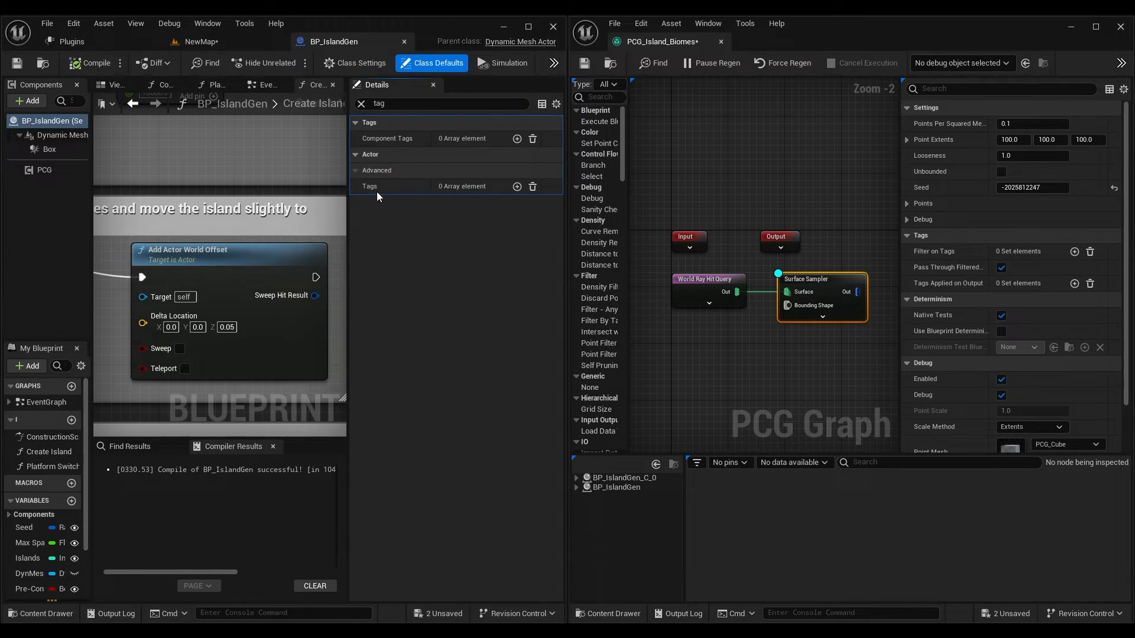
click(516, 186)
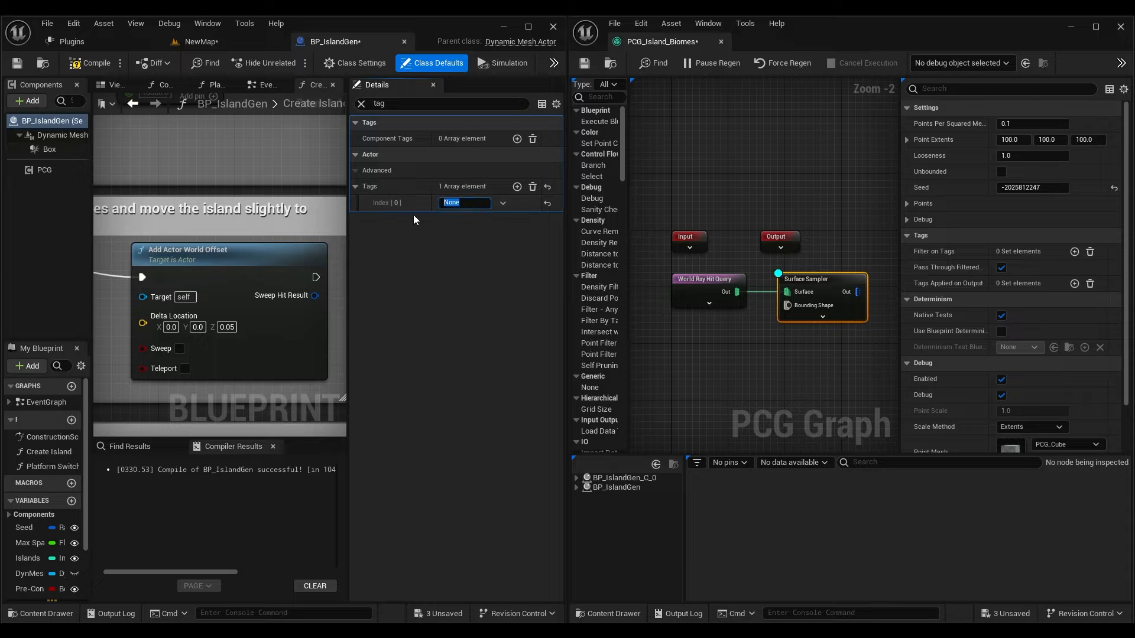
text(Island)
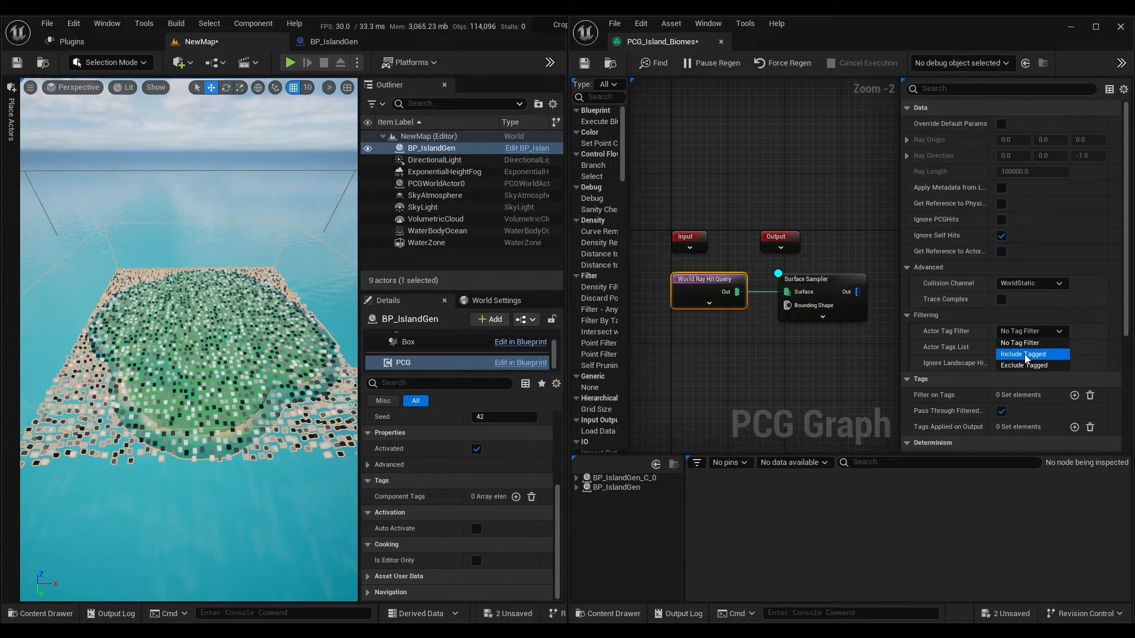
Filter ray hits to Include Tagged 'Island' and spawn SM_PalmCoconut with a Static Mesh Spawner.
click(1022, 354)
text(palm)
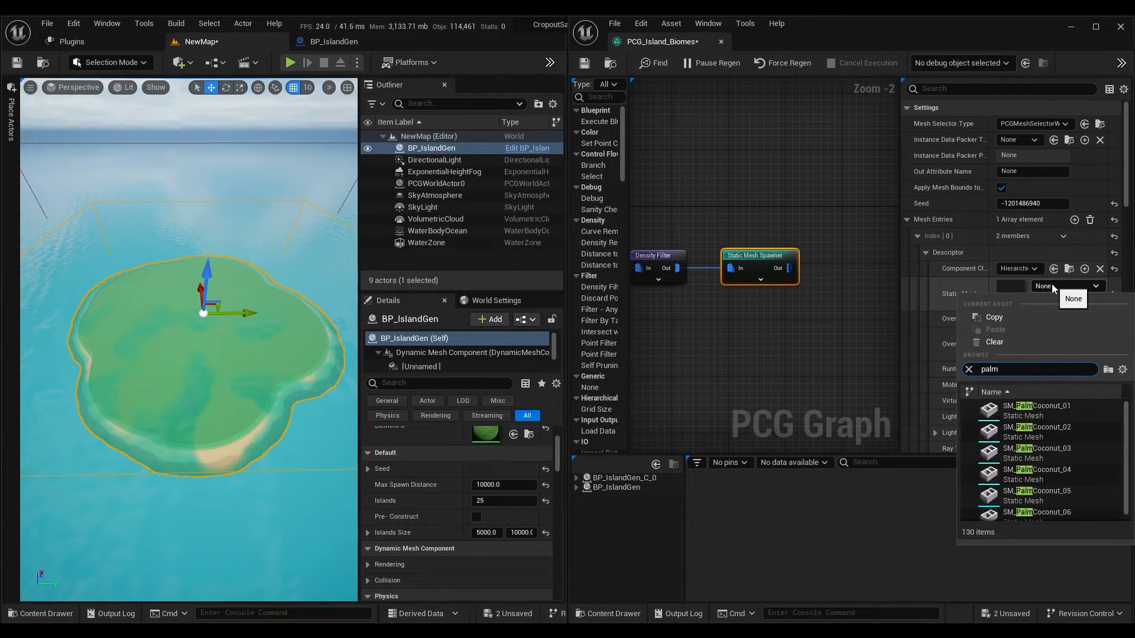
click(1037, 411)
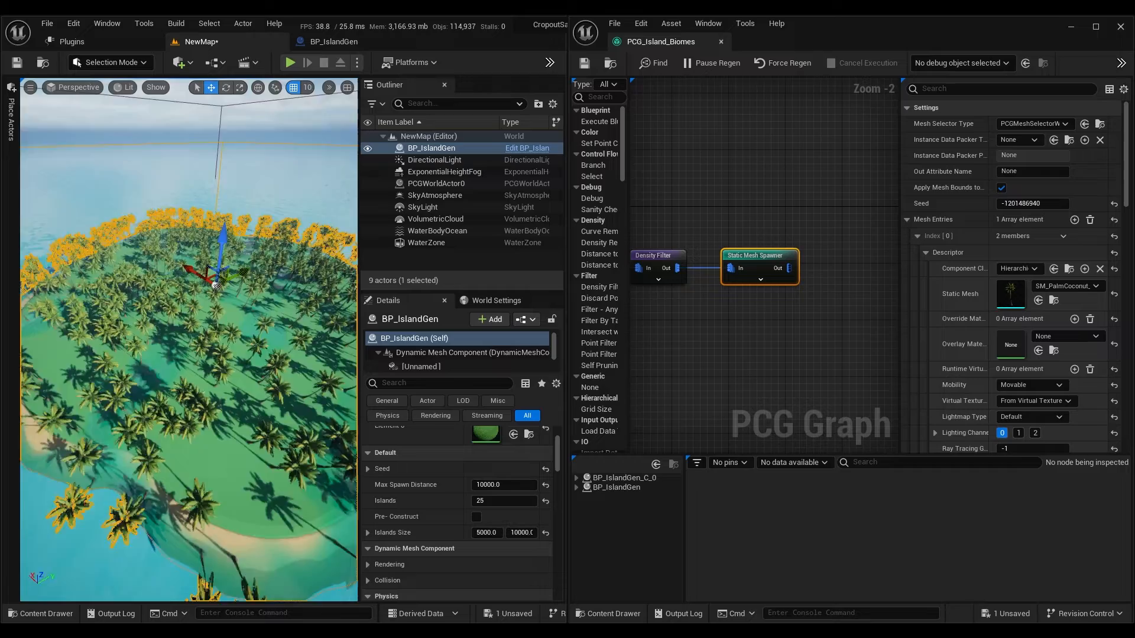
click(427, 243)
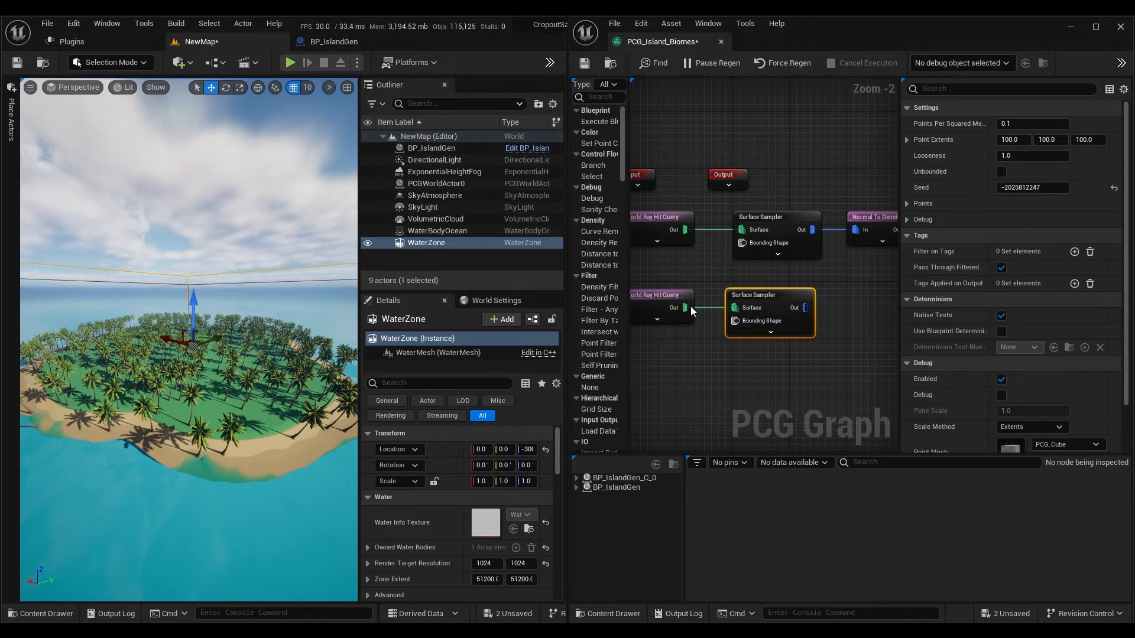
Review the second World Ray Hit Query's Island tag filter, then return to BP_IslandGen.
click(655, 304)
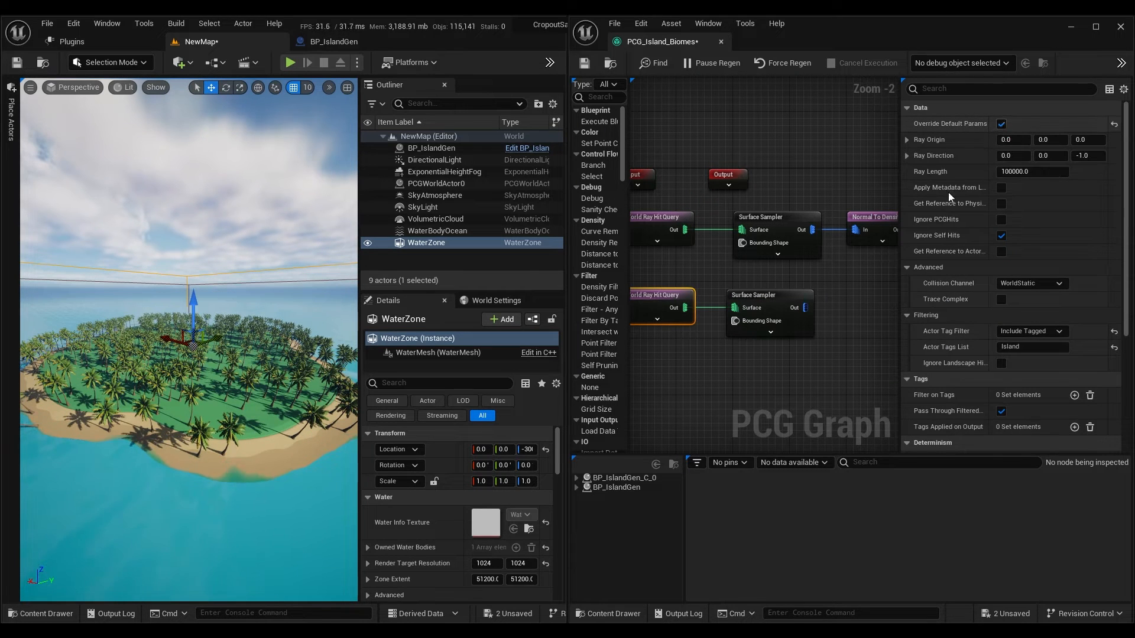
click(769, 294)
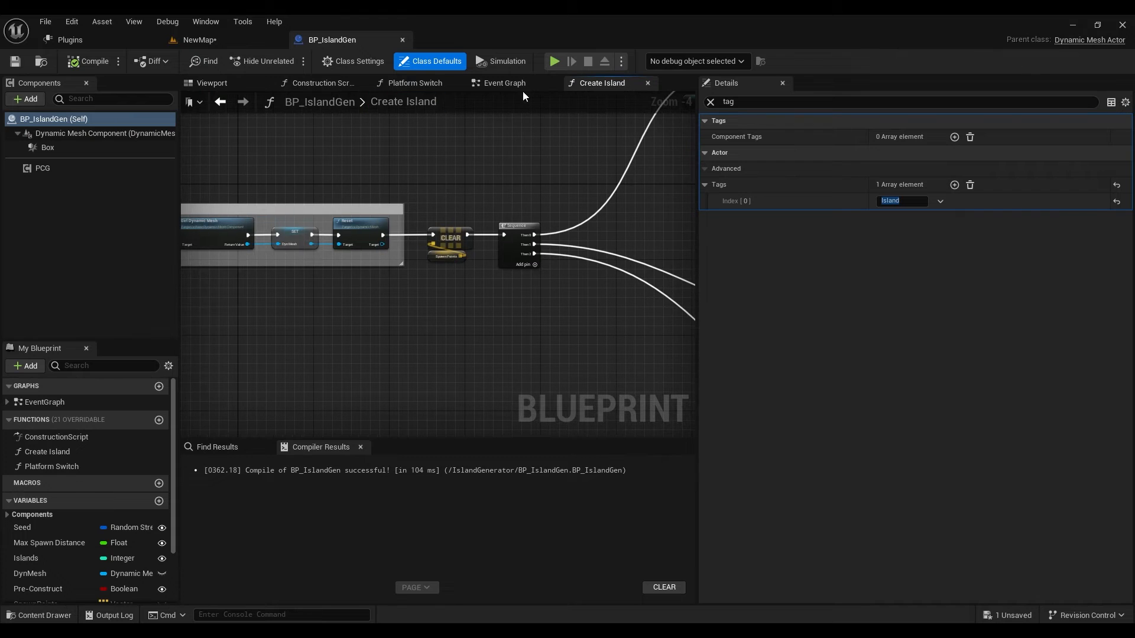
mouse_move(451, 105)
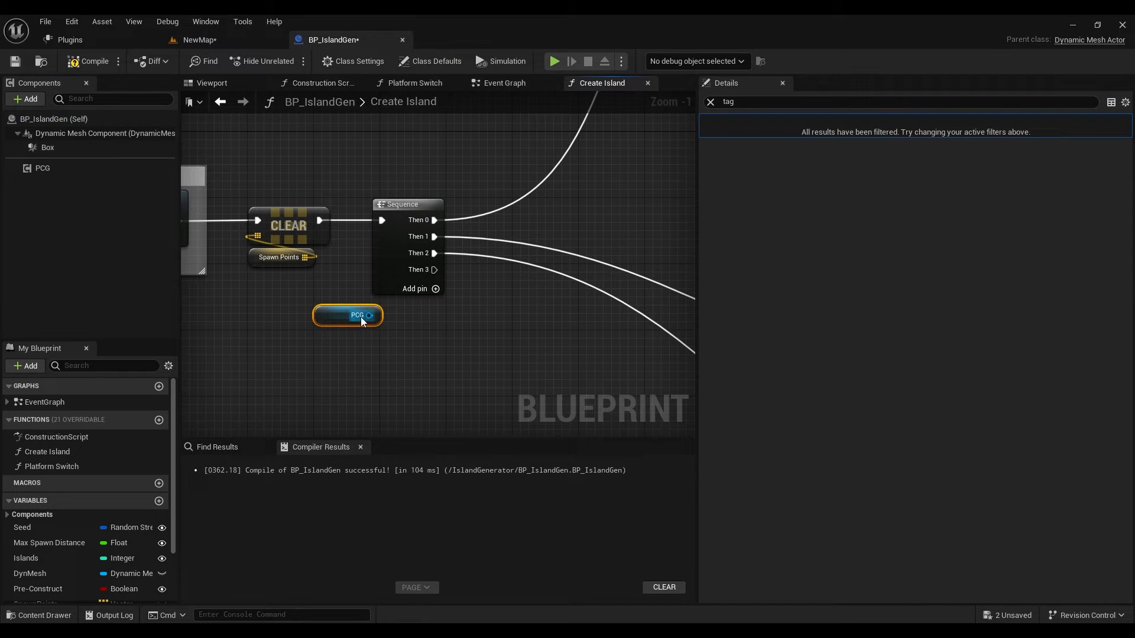
Add a PCG Generate call to Create Island, wired from the Sequence's Then 3 pin.
drag(348, 315, 478, 338)
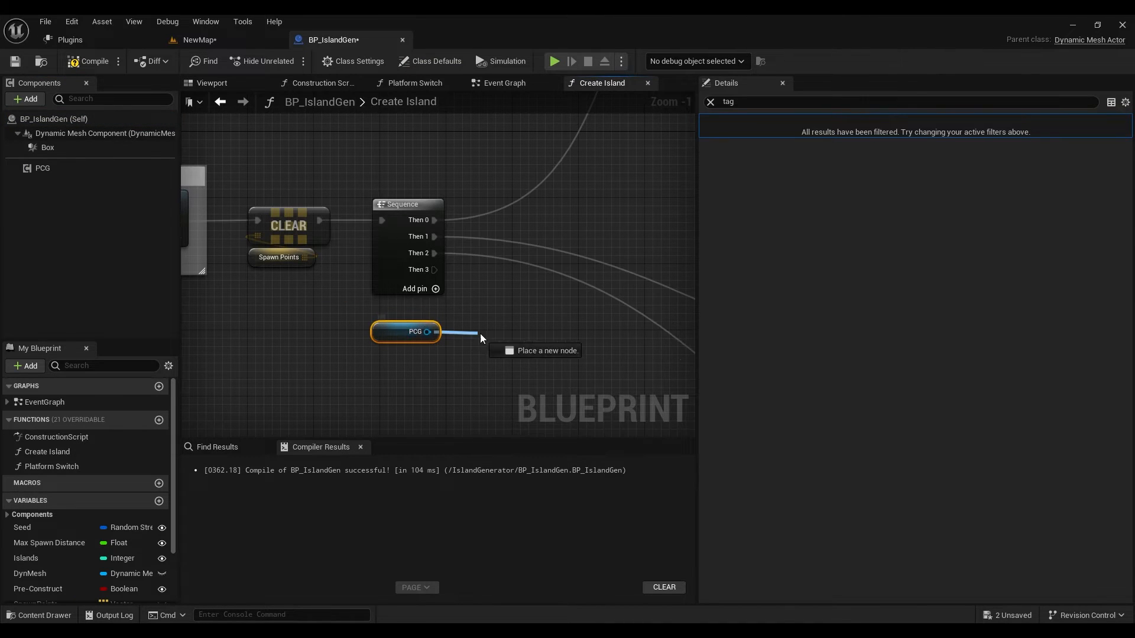
text(gener)
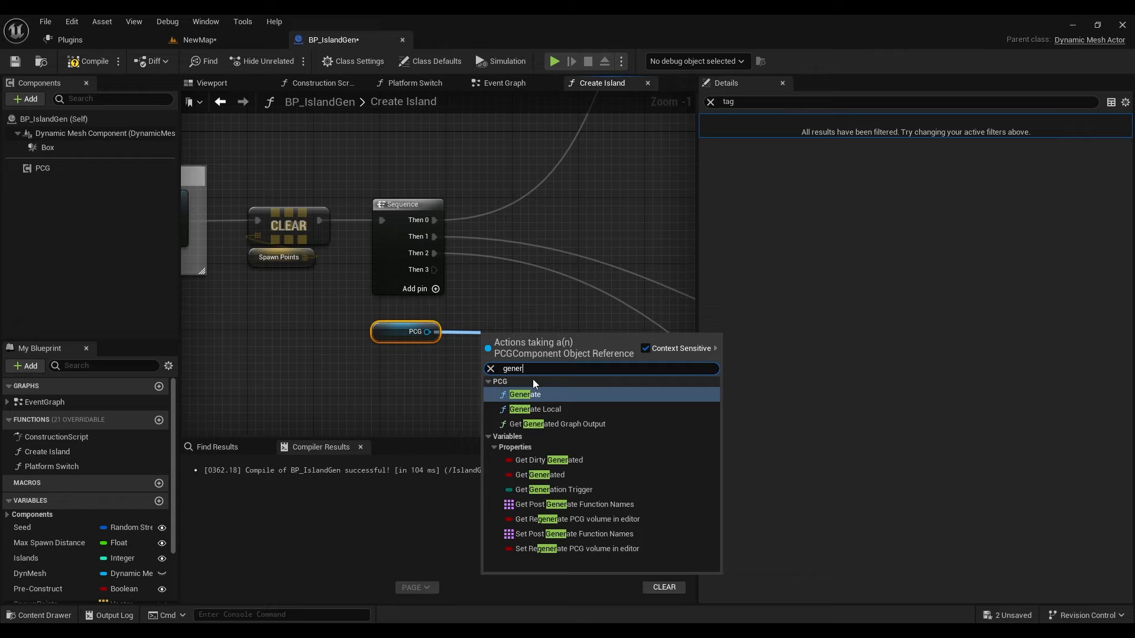
click(525, 395)
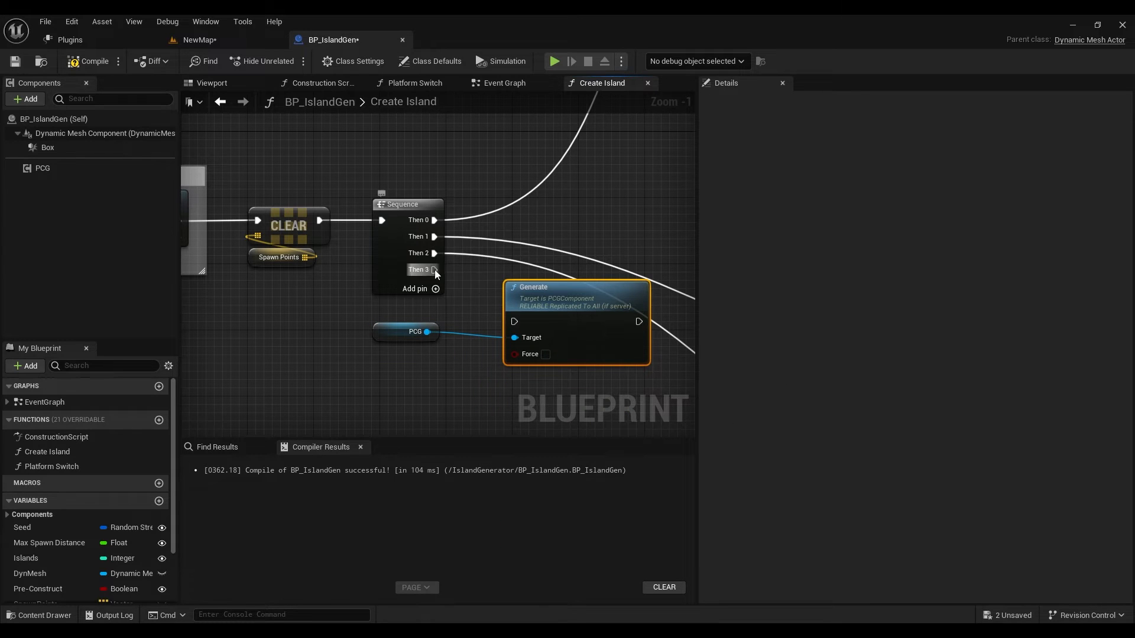
click(197, 40)
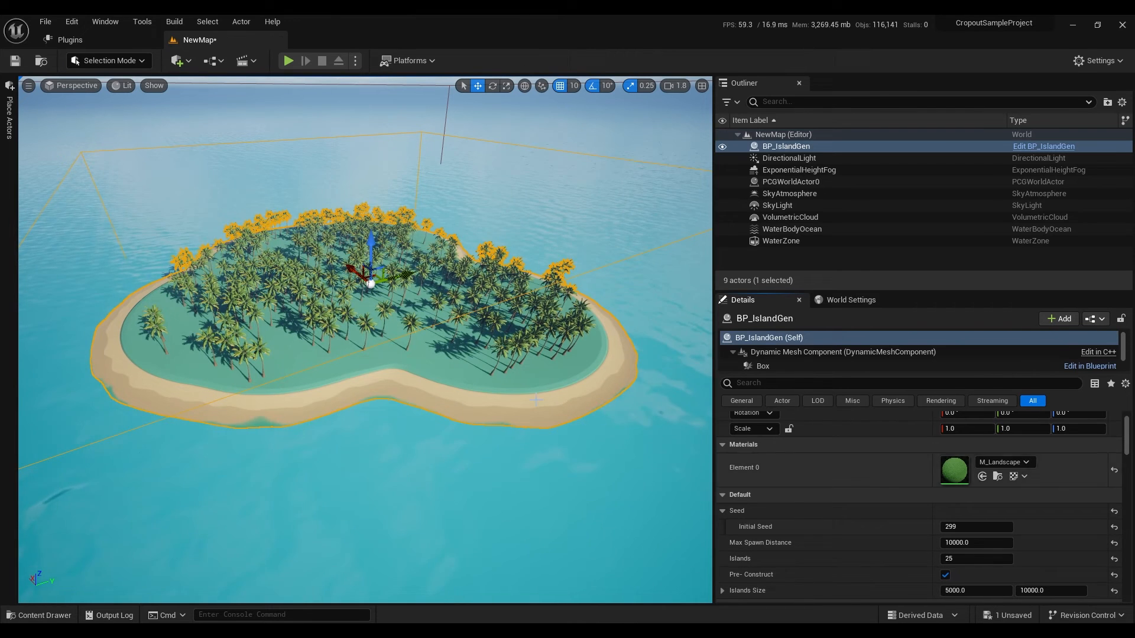
Set the island's Initial Seed to 2998, then open the M_Landscape material.
text(2995)
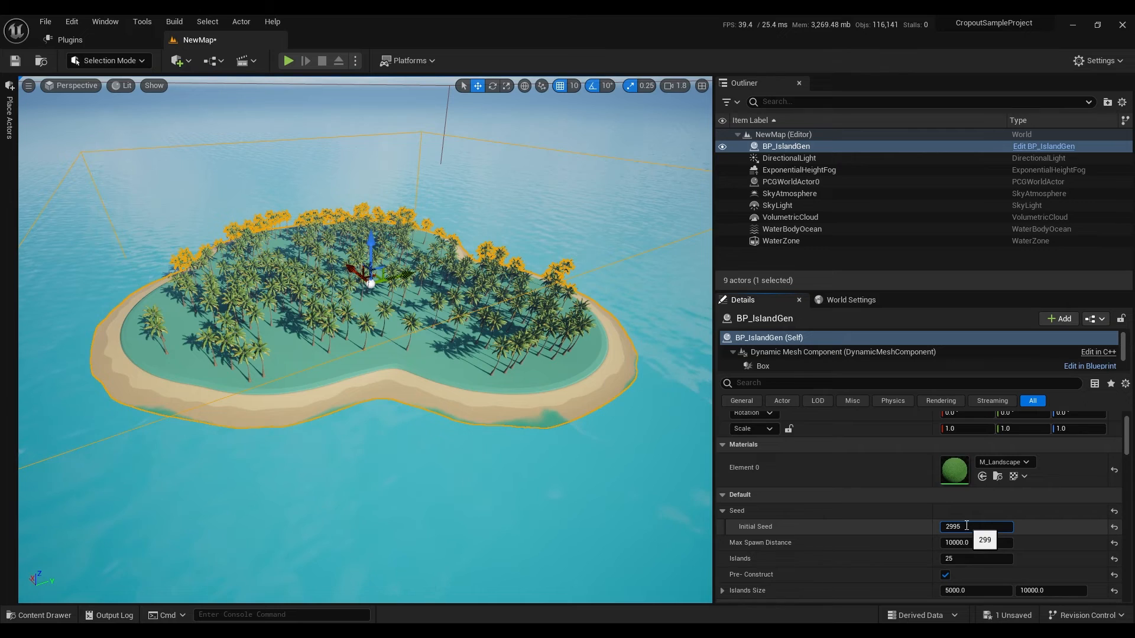
text(2998)
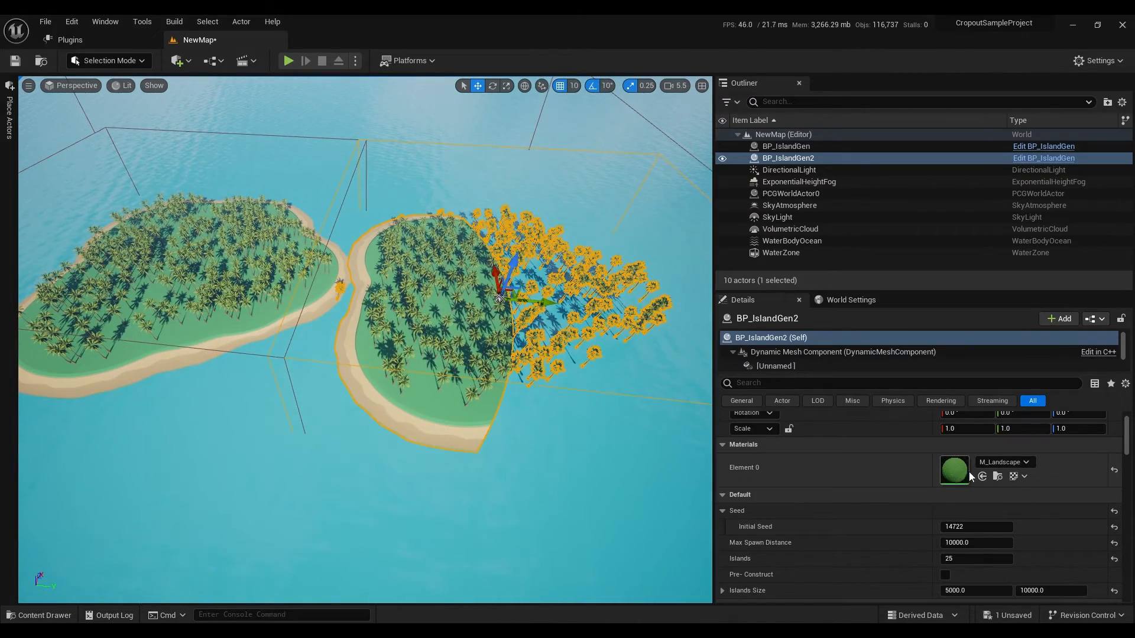
double_click(953, 468)
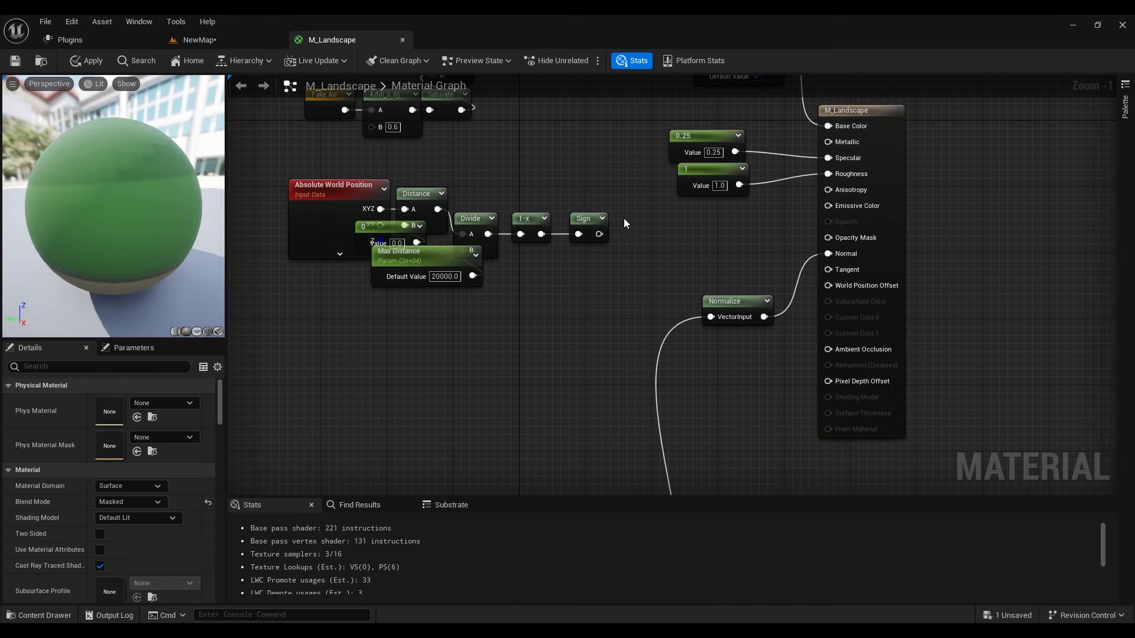
Bring up the IslandSpawner PCG graph with Surface Sampler, Transform Points and Spawn Actor.
click(199, 39)
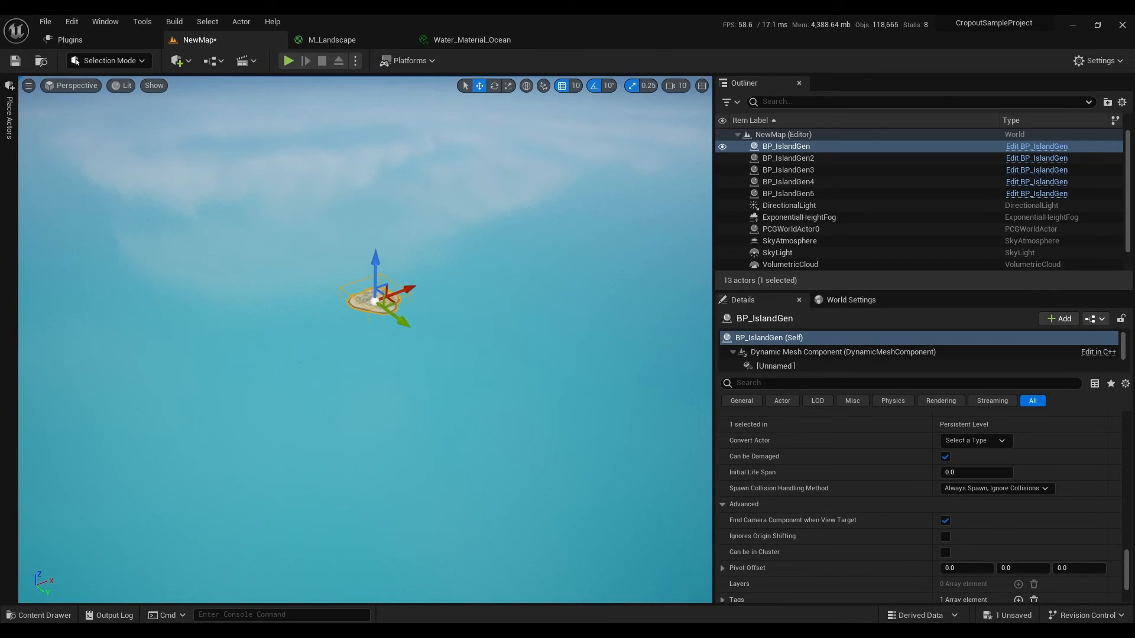
click(582, 39)
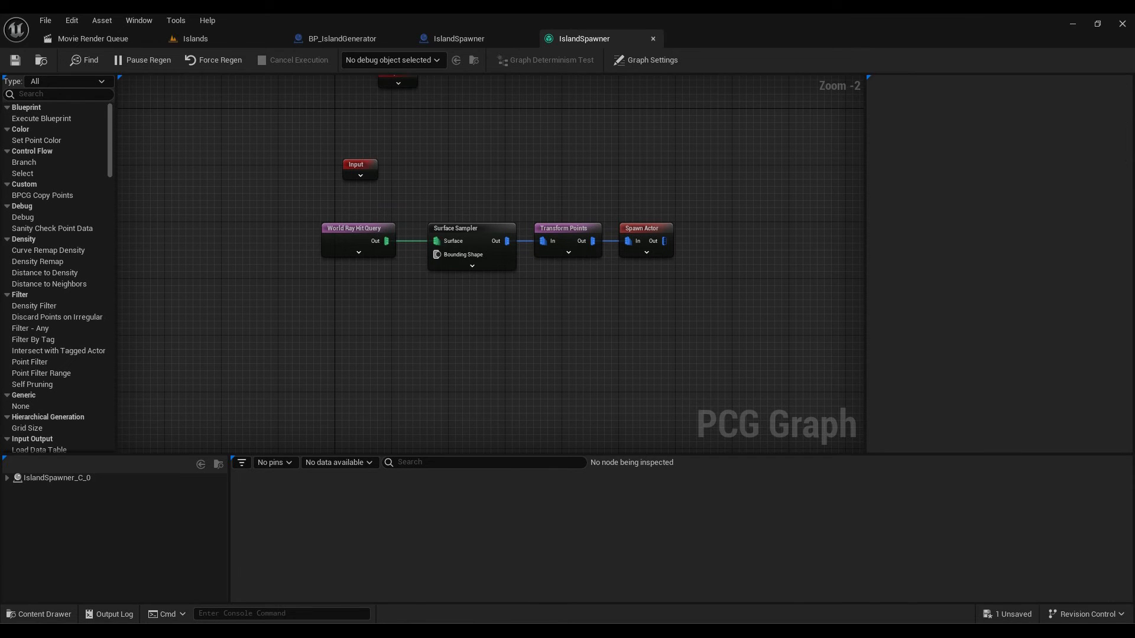